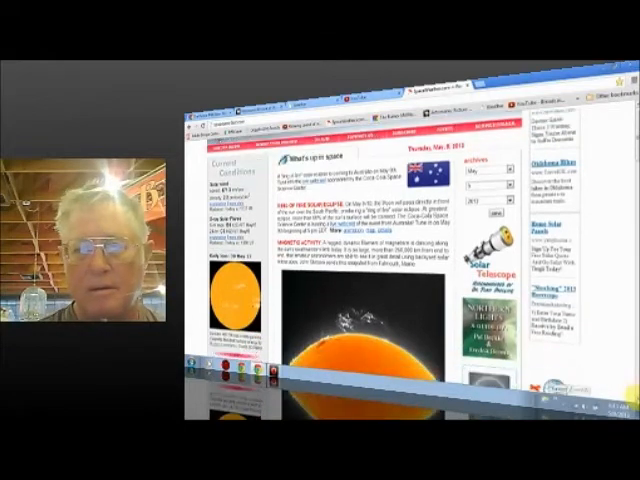
{"action": "scroll", "scroll_direction": "down", "scroll_amount": 3}
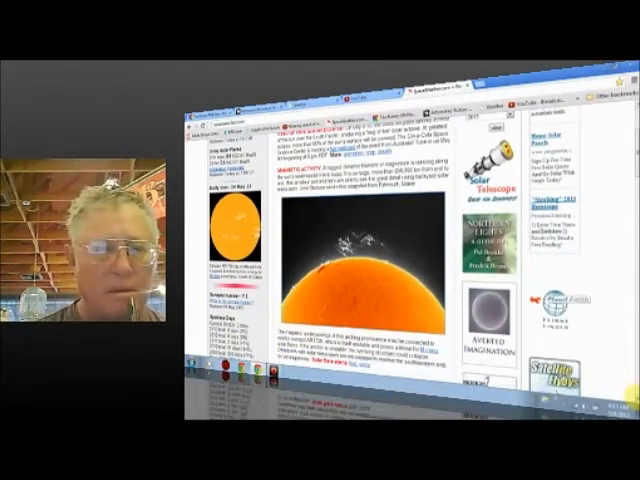
{"action": "scroll", "scroll_direction": "down", "scroll_amount": 3}
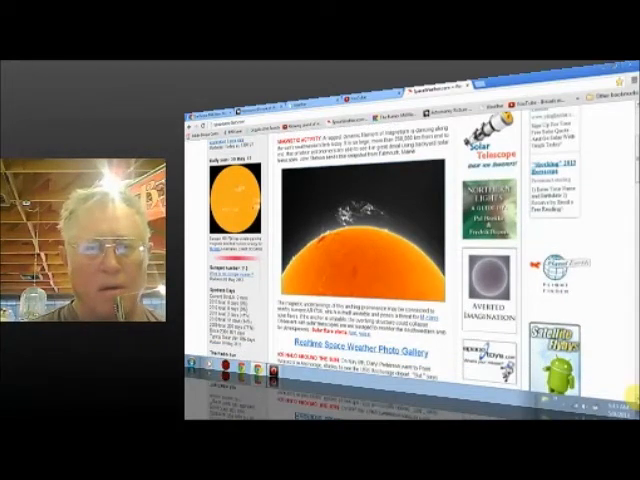
{"action": "scroll", "scroll_direction": "down", "scroll_amount": 3}
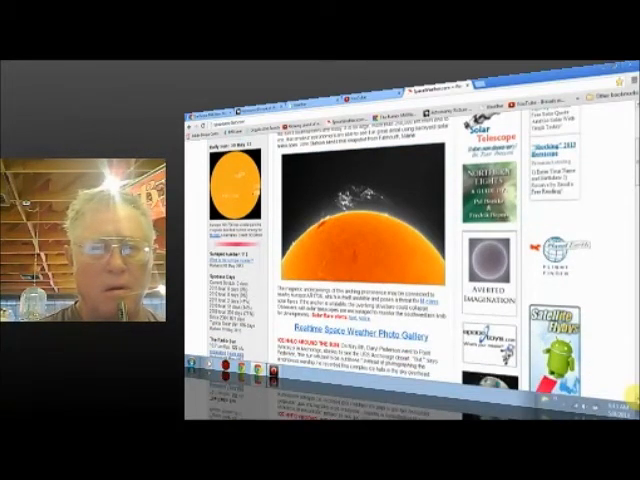
{"action": "scroll", "scroll_direction": "down", "scroll_amount": 3}
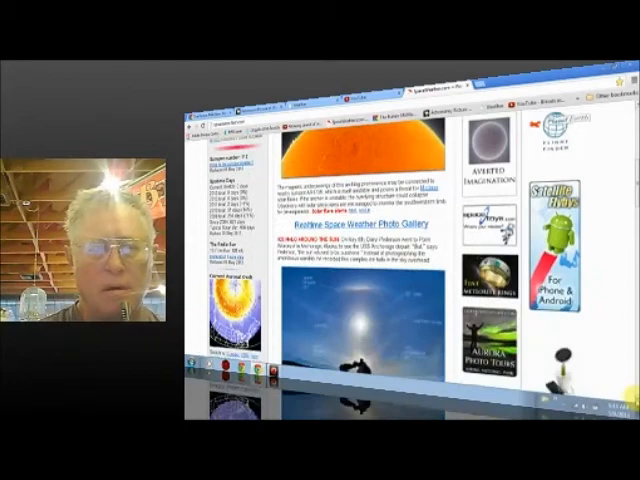
{"action": "scroll", "scroll_direction": "down", "scroll_amount": 3}
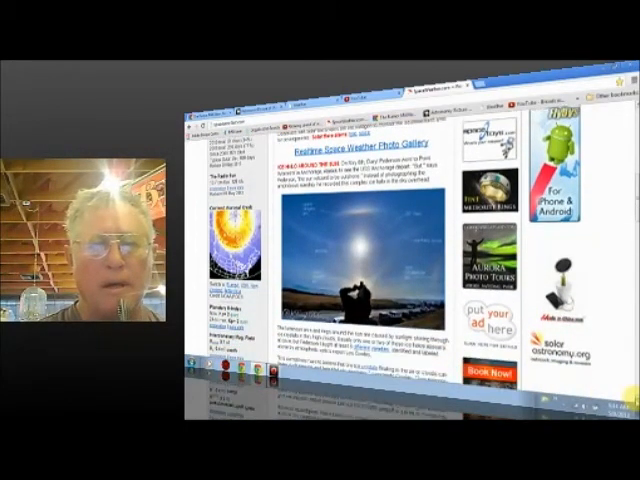
{"action": "scroll", "scroll_direction": "down", "scroll_amount": 3}
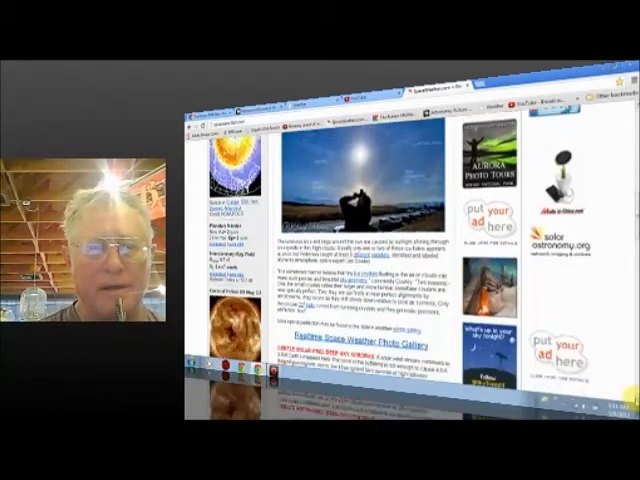
{"action": "scroll", "scroll_direction": "down", "scroll_amount": 3}
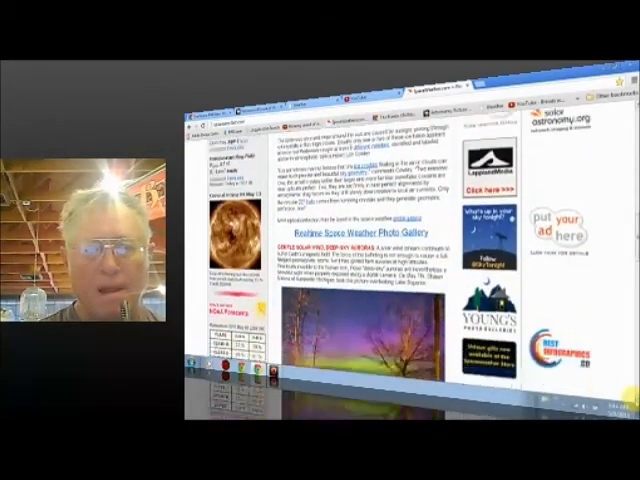
{"action": "scroll", "scroll_direction": "down", "scroll_amount": 3}
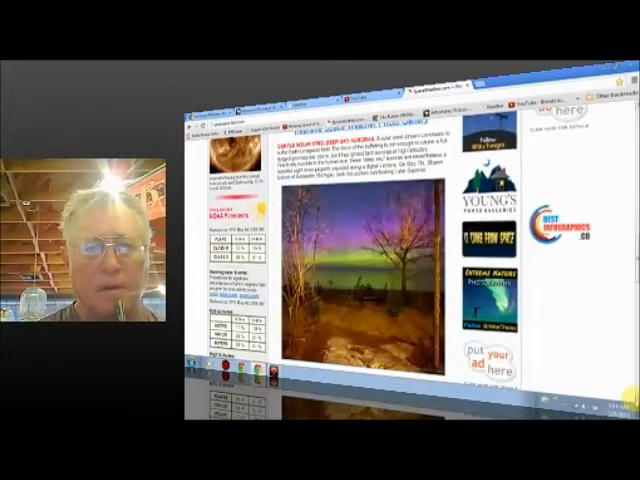
{"action": "scroll", "scroll_direction": "down", "scroll_amount": 3}
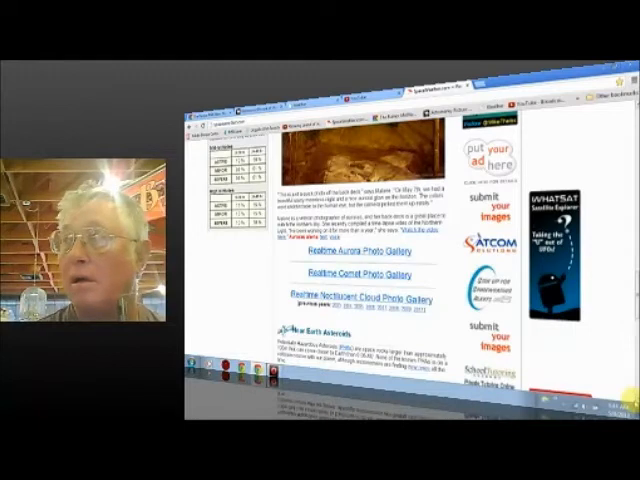
{"action": "scroll", "scroll_direction": "down", "scroll_amount": 3}
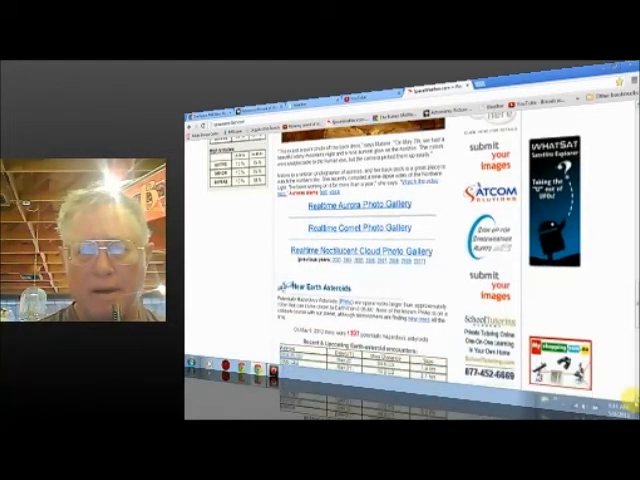
{"action": "scroll", "scroll_direction": "down", "scroll_amount": 3}
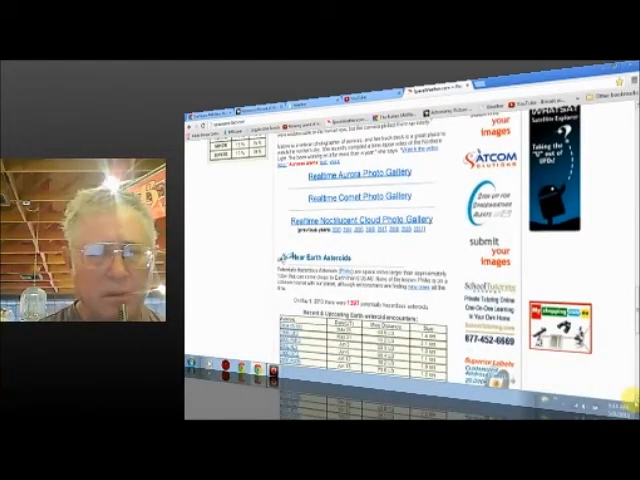